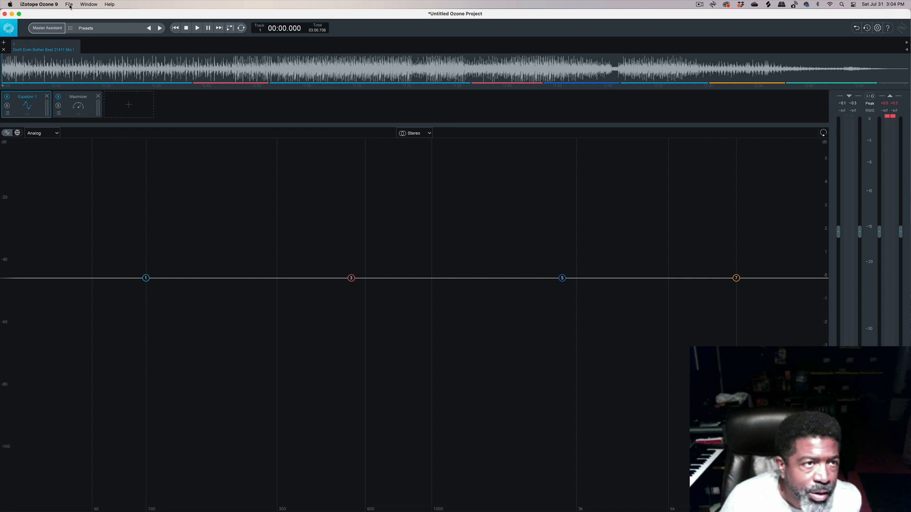
# Open the Audio Devices settings from the Window menu.
pyautogui.click(87, 5)
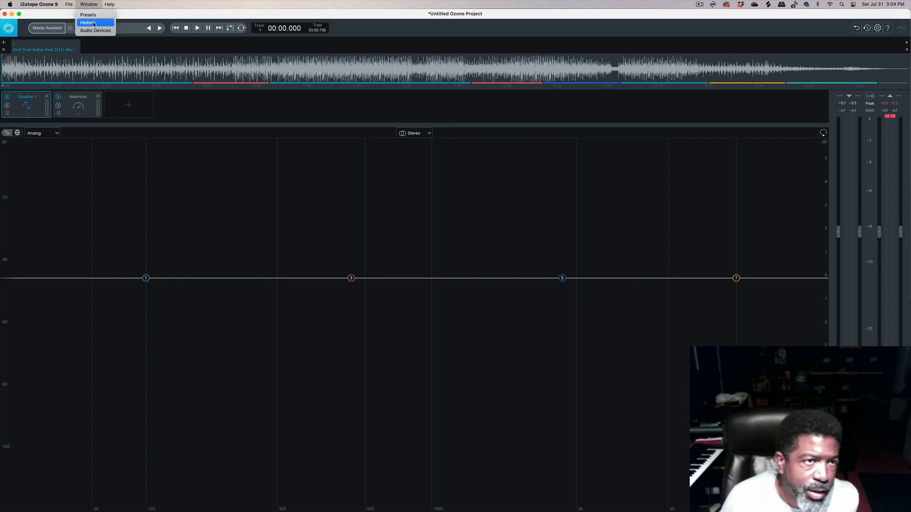
pyautogui.moveTo(96, 30)
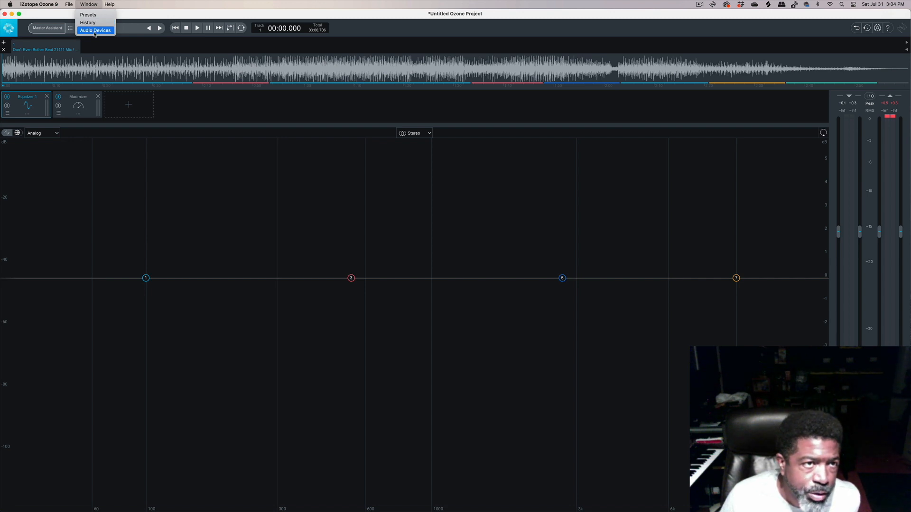
pyautogui.click(96, 30)
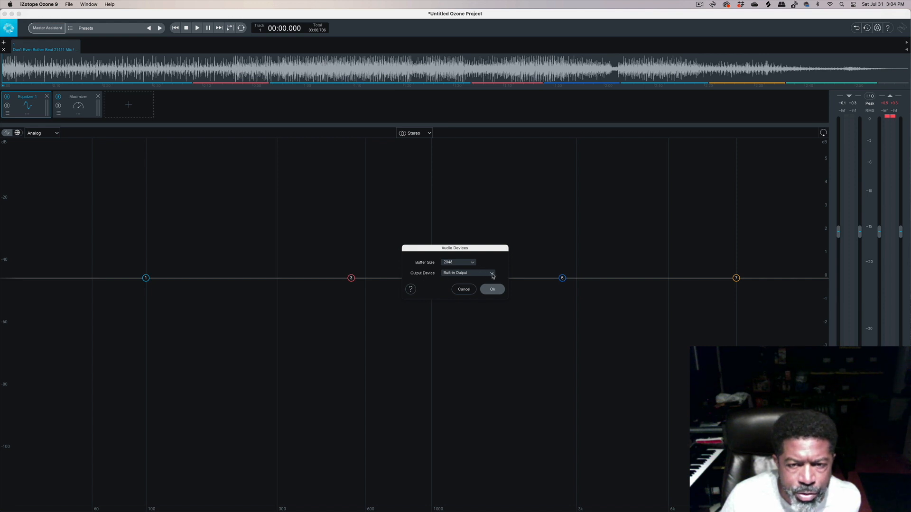
# Set the output device to Focusrite Thunderbolt and confirm with Ok.
pyautogui.click(490, 273)
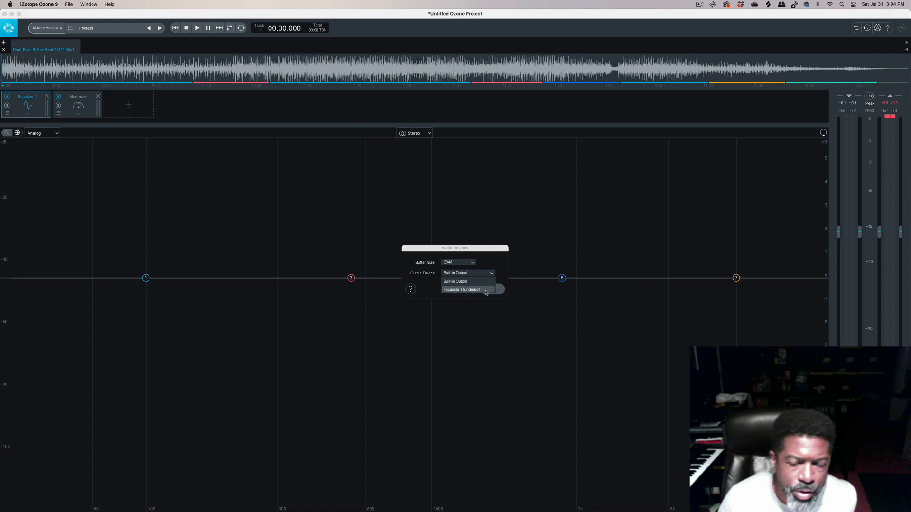
pyautogui.click(461, 290)
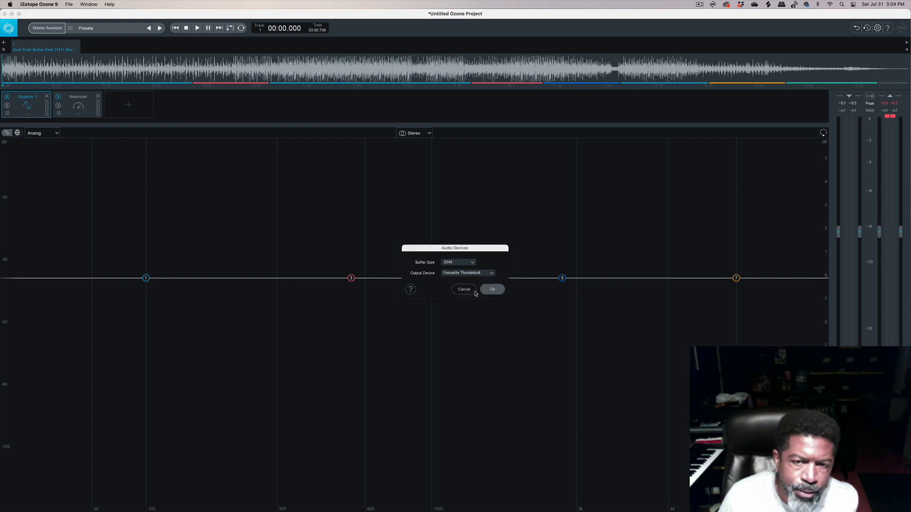
pyautogui.click(492, 289)
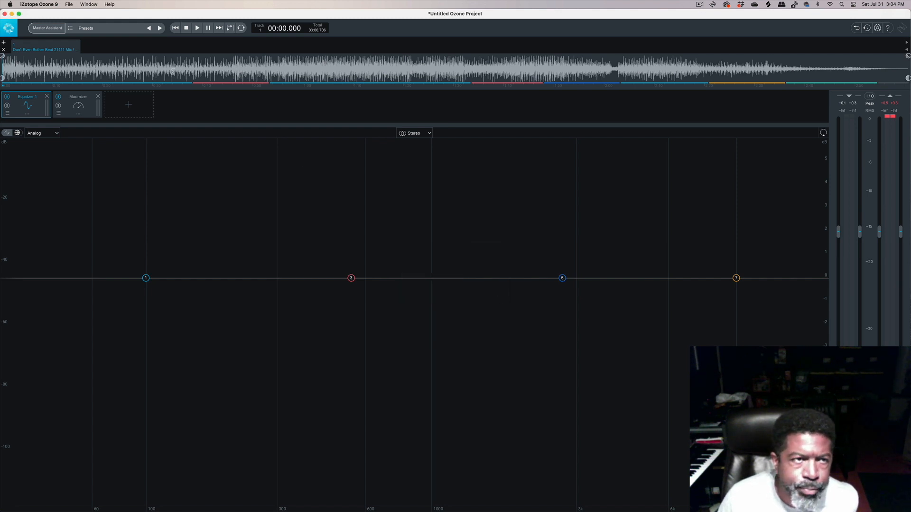
# Play the loaded track through Focusrite Thunderbolt, then stop playback.
pyautogui.click(198, 27)
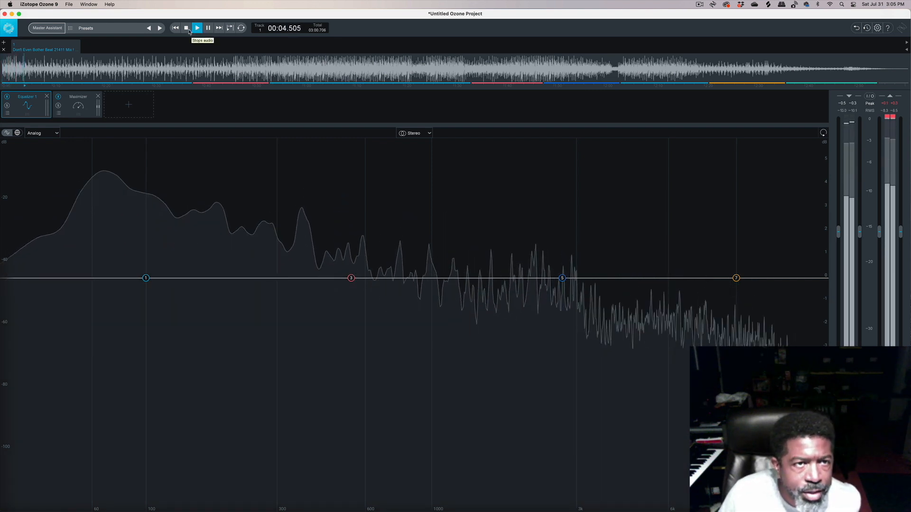
pyautogui.click(186, 28)
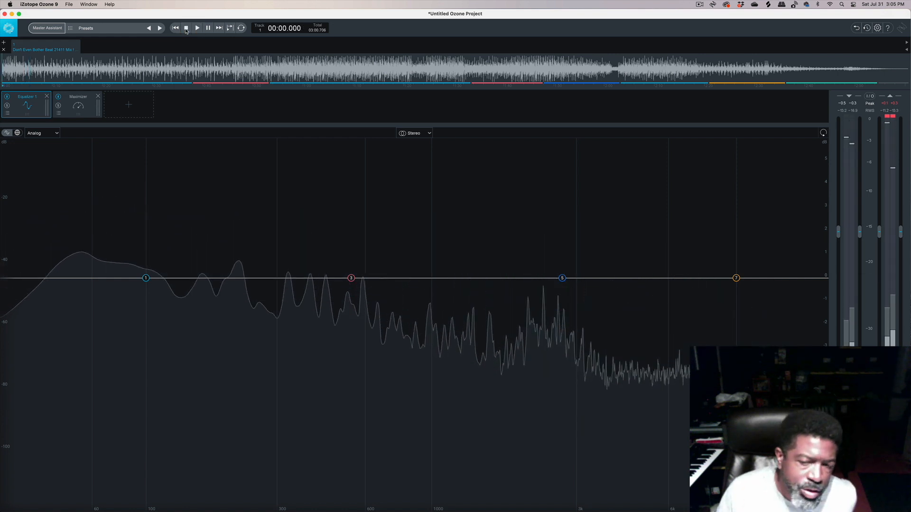